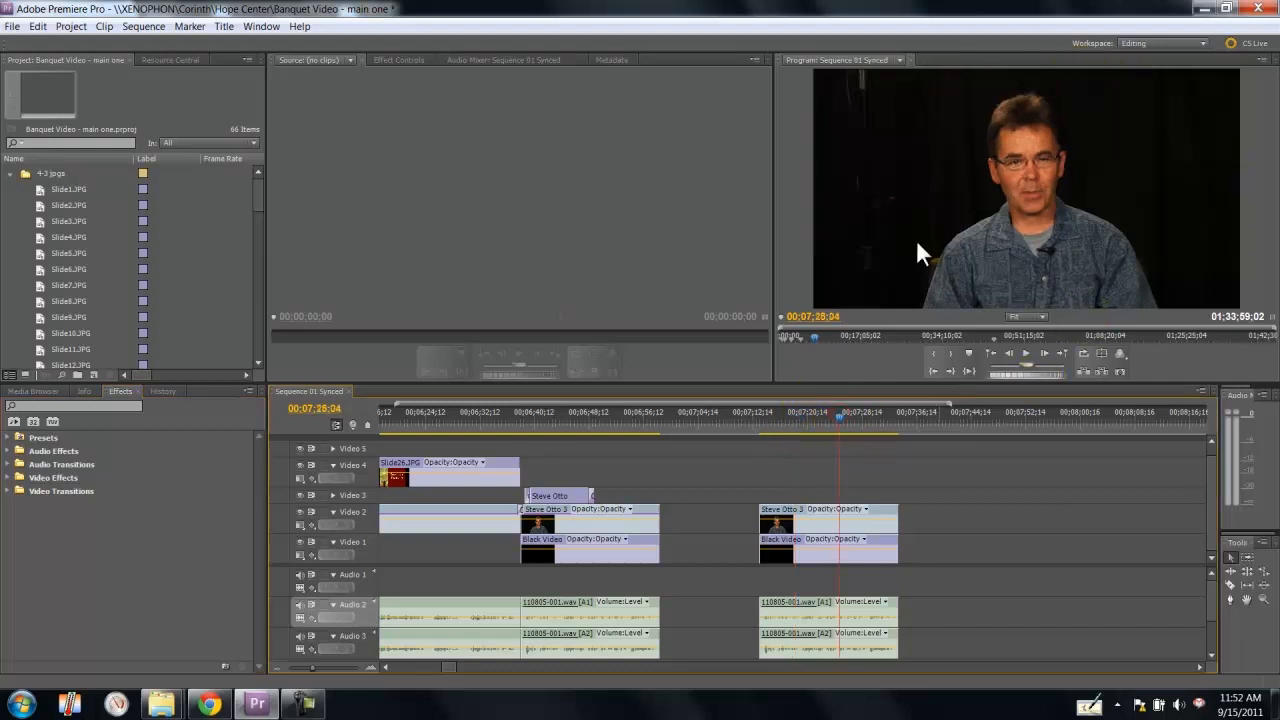
Apply Brightness & Contrast to the talking-head clip and raise Contrast so the background darkens.
click(820, 524)
text(contr)
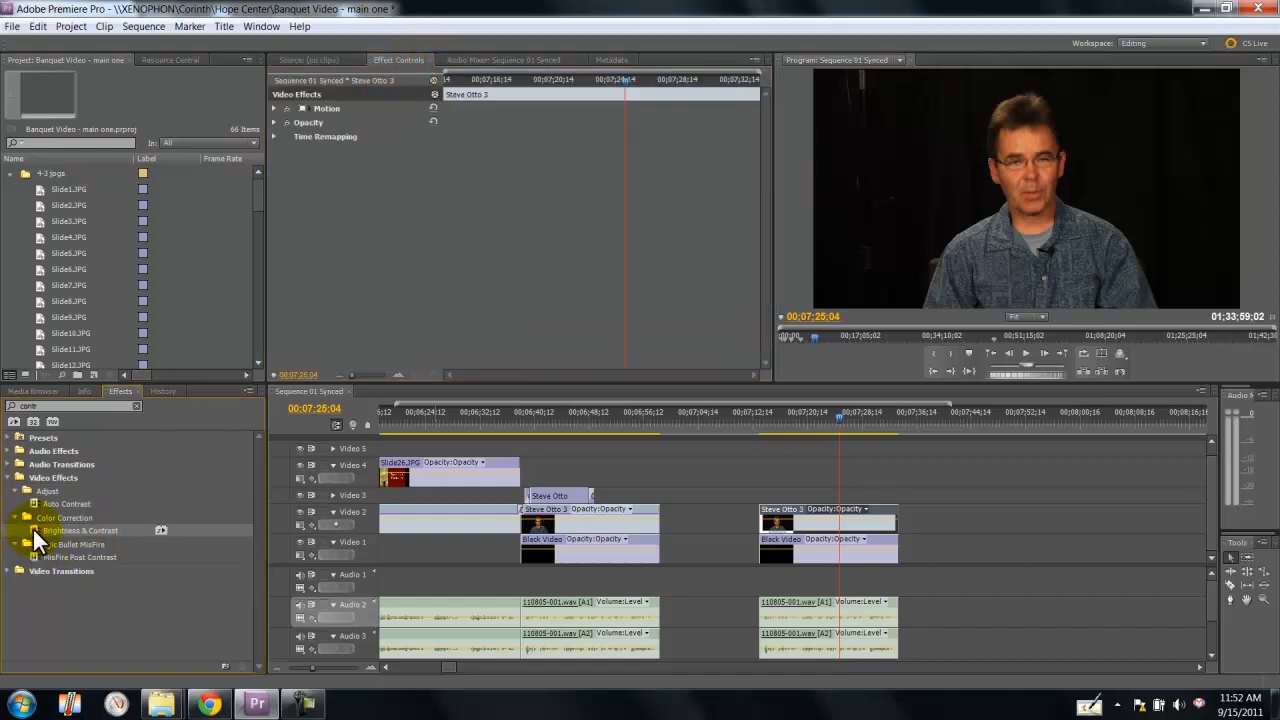
double_click(80, 530)
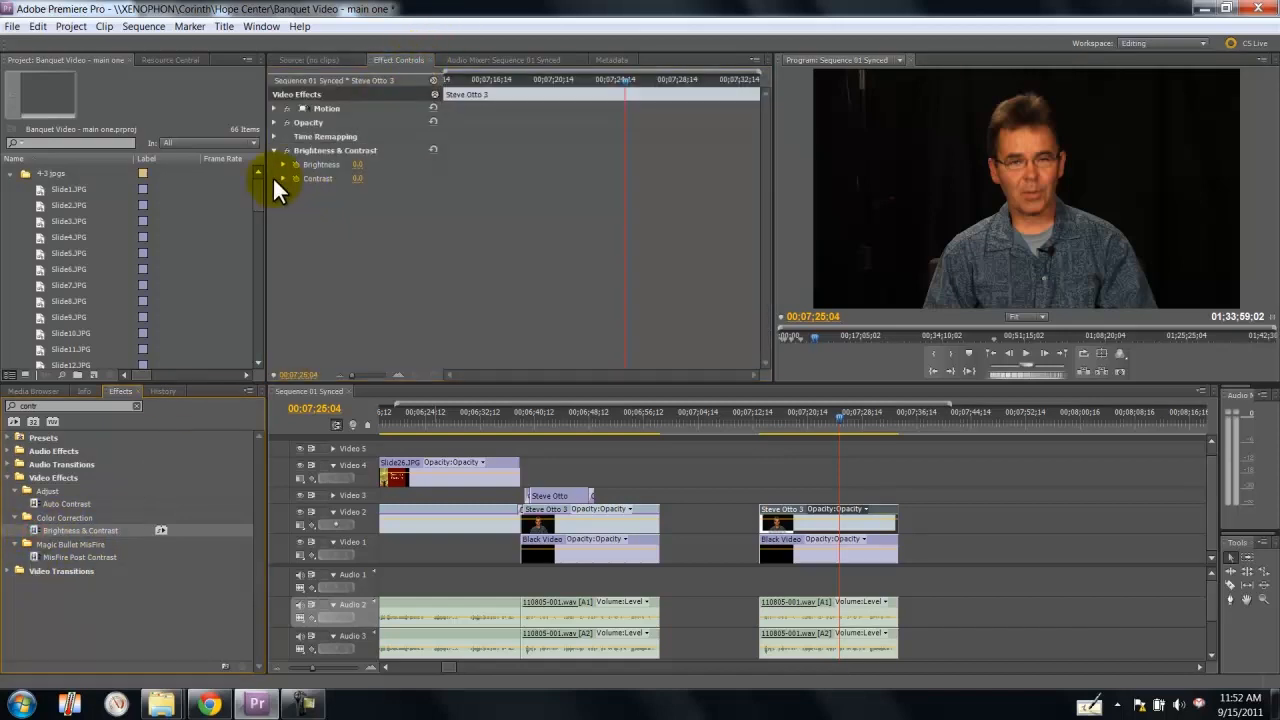
click(284, 178)
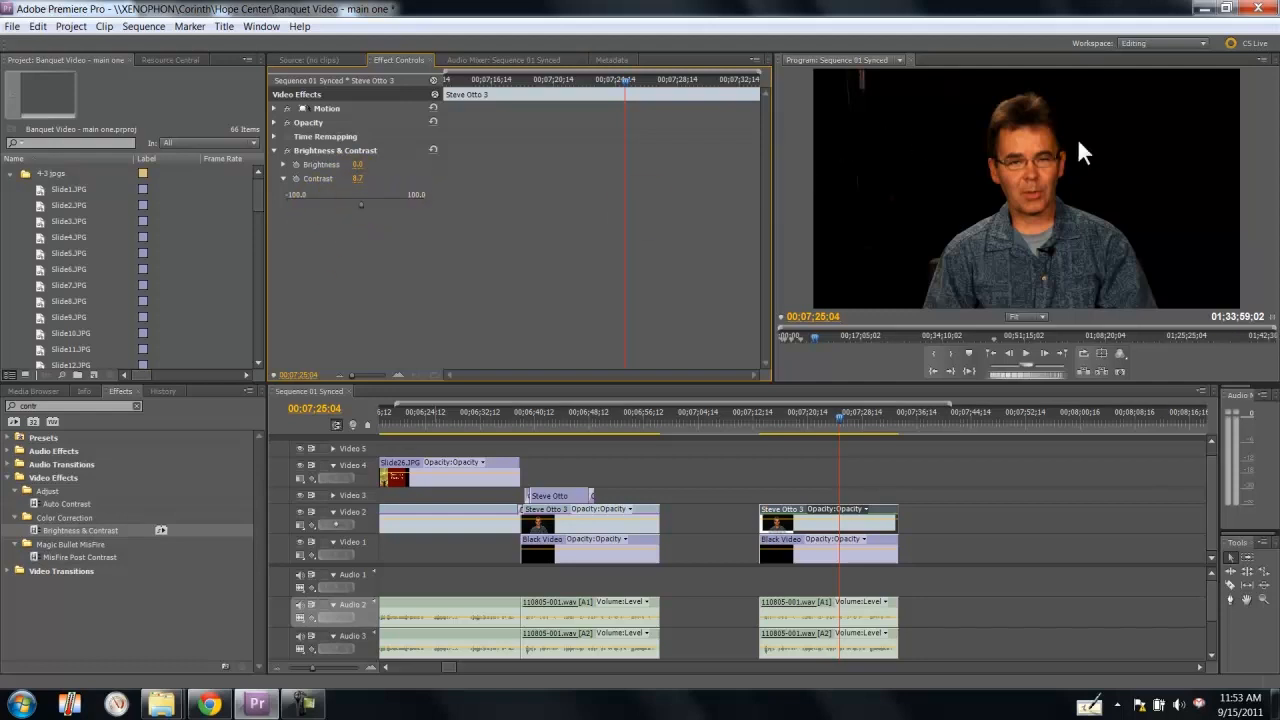
mouse_move(910, 220)
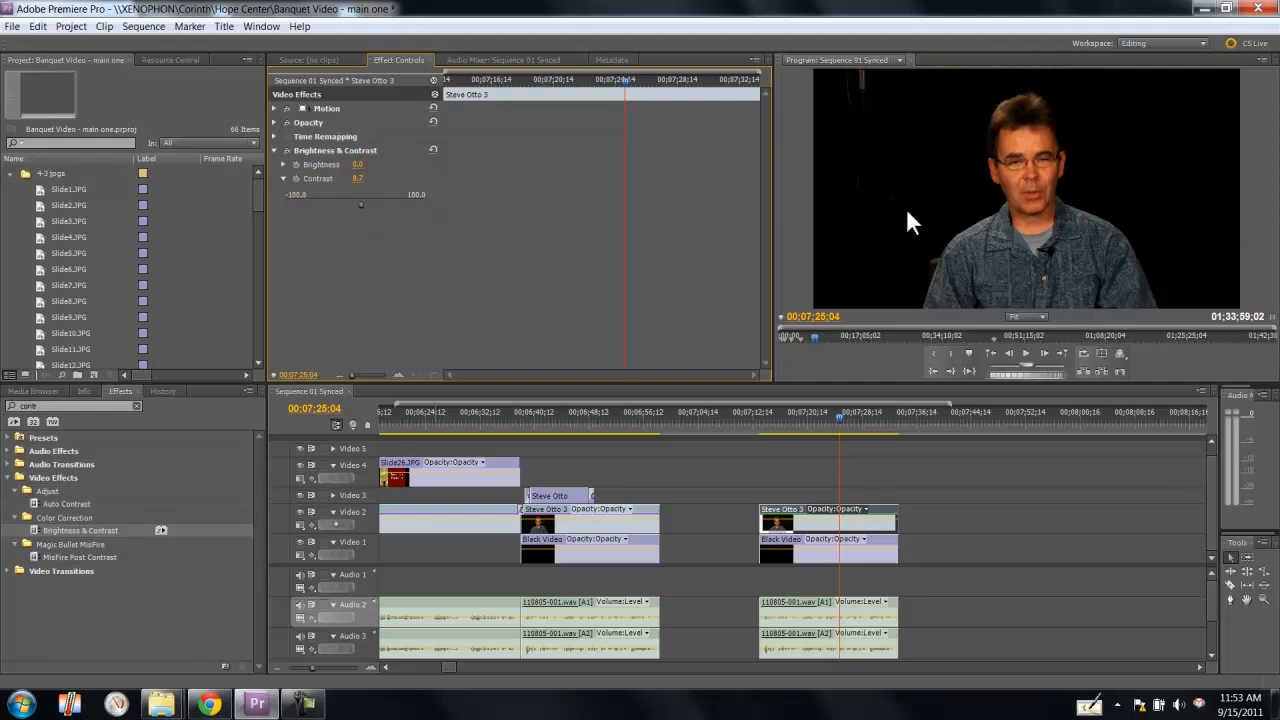
mouse_move(864, 264)
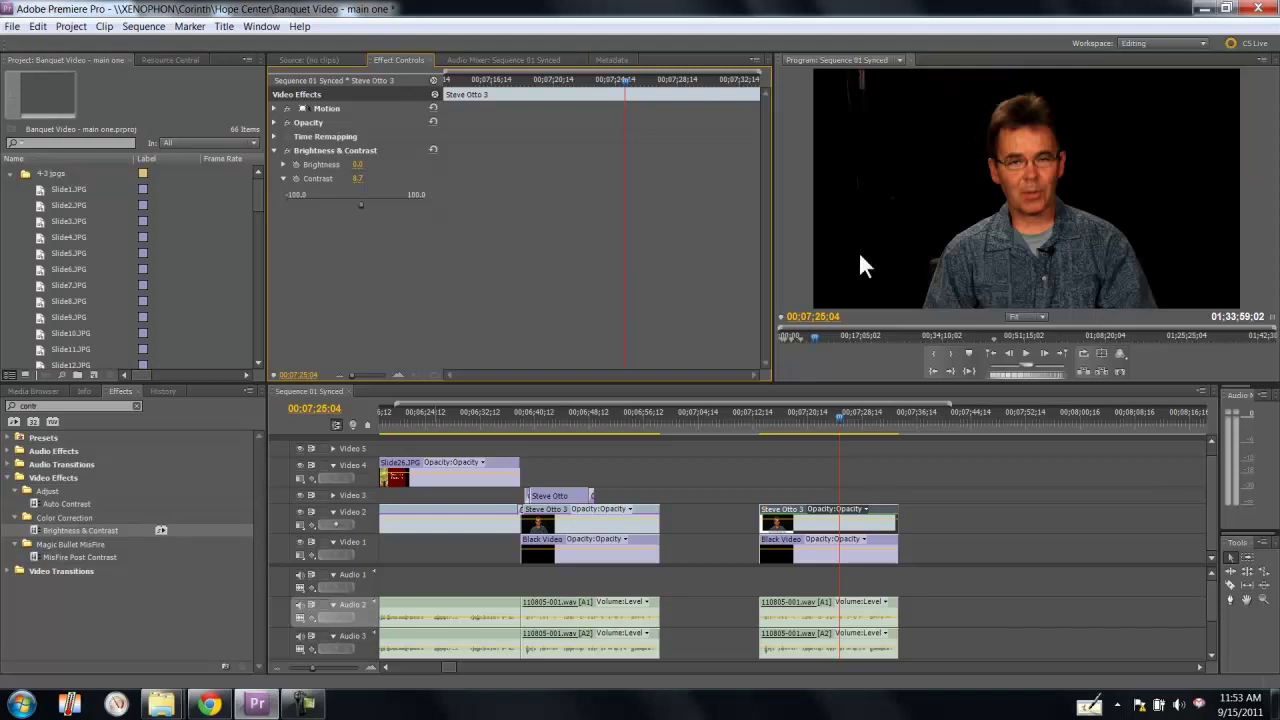
mouse_move(836, 118)
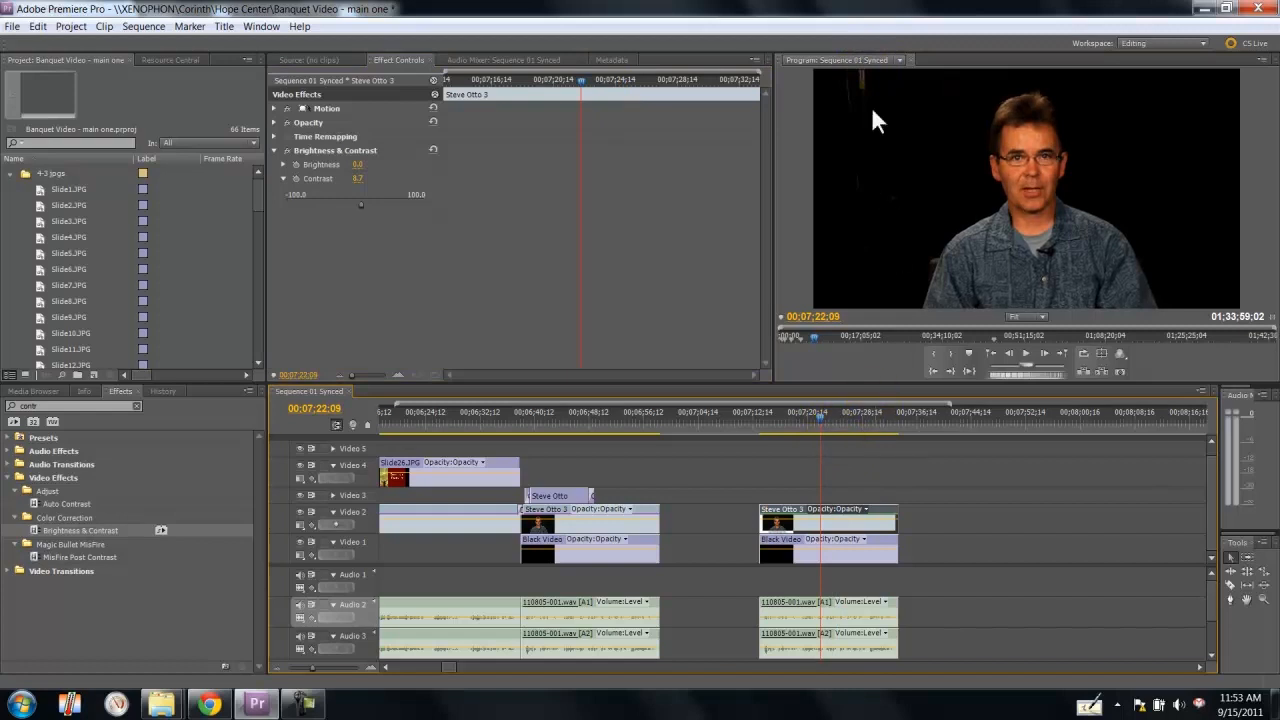
mouse_move(88, 420)
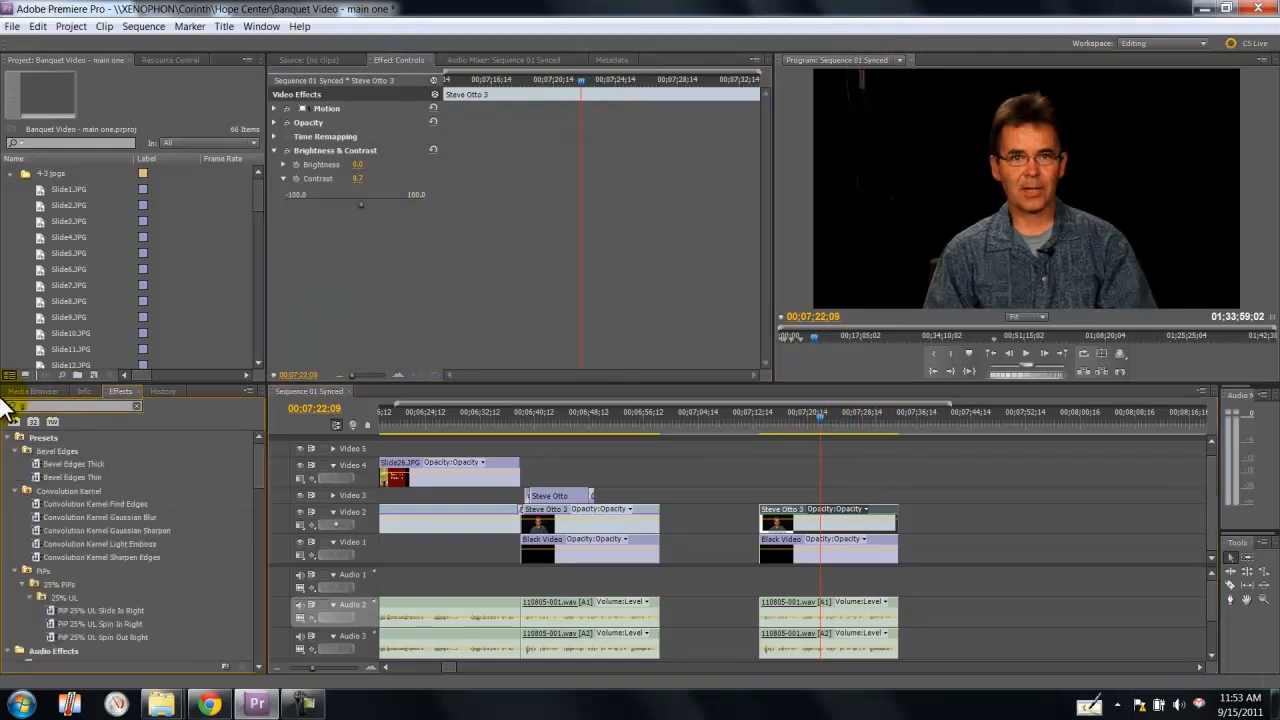
Find the Eight-Point Garbage Matte by searching 'garb' and add it to the clip.
text(garb)
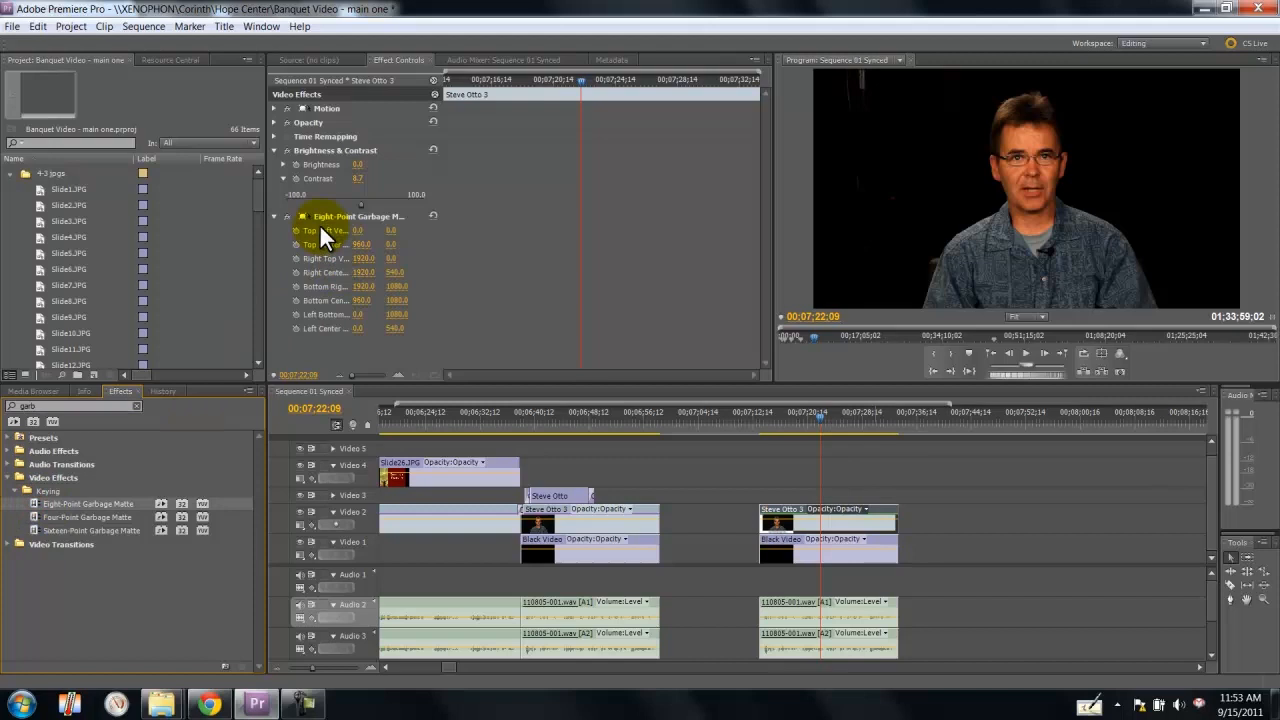
mouse_move(336, 196)
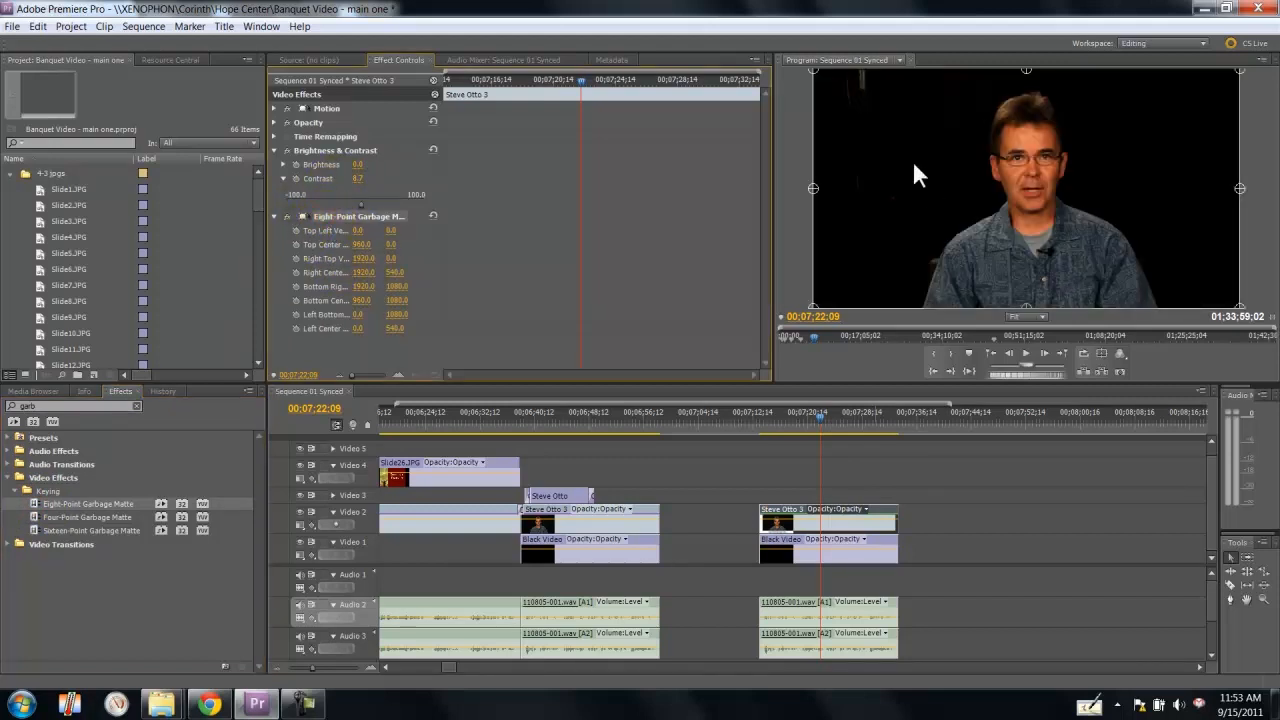
mouse_move(1268, 144)
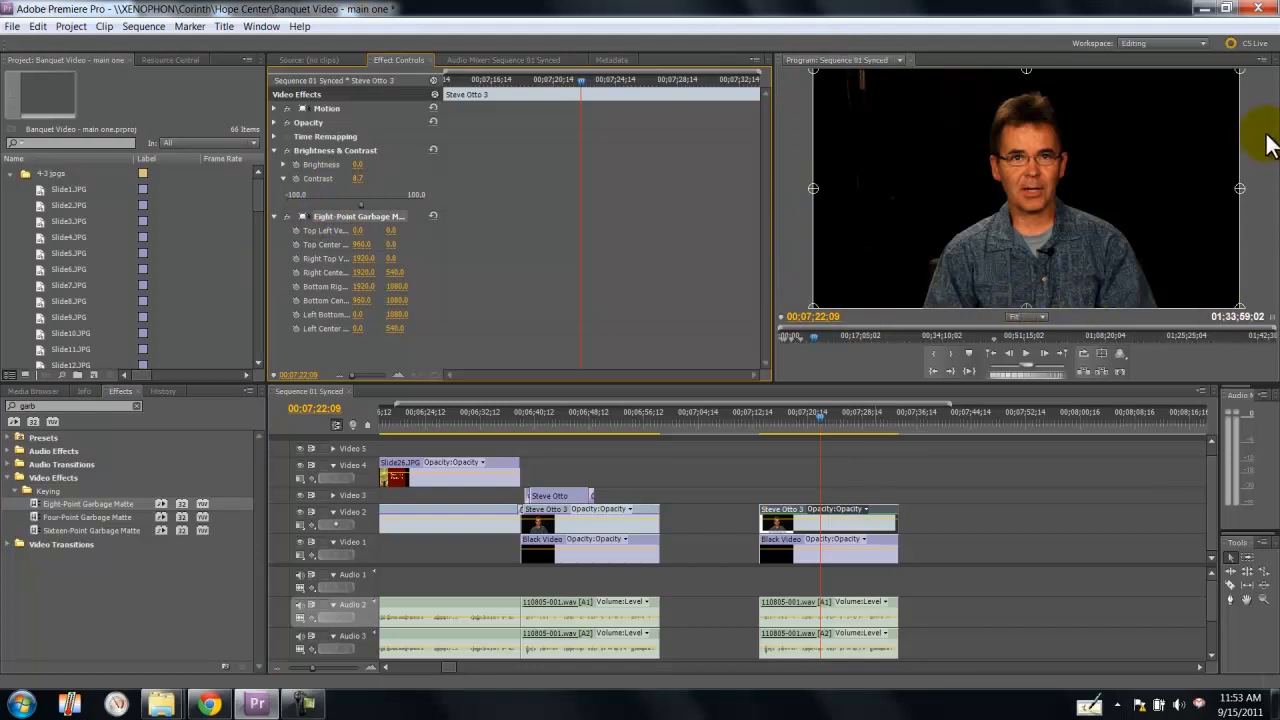
mouse_move(1060, 336)
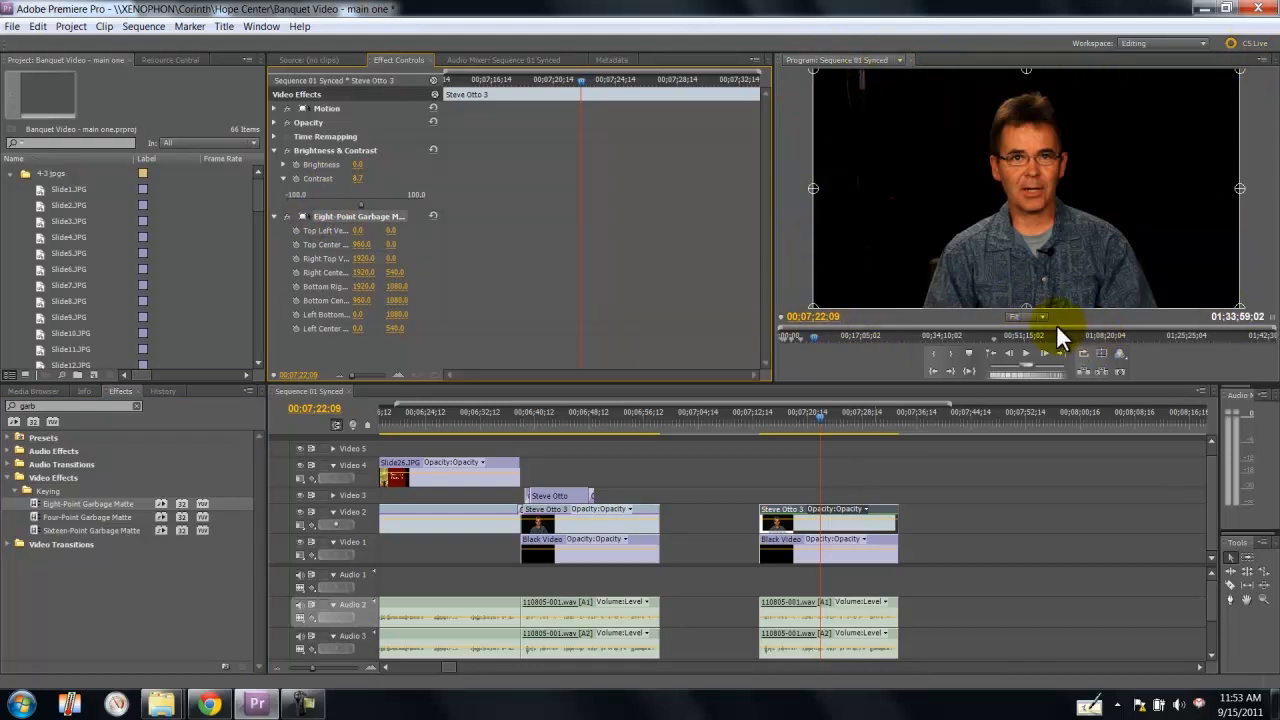
mouse_move(812, 80)
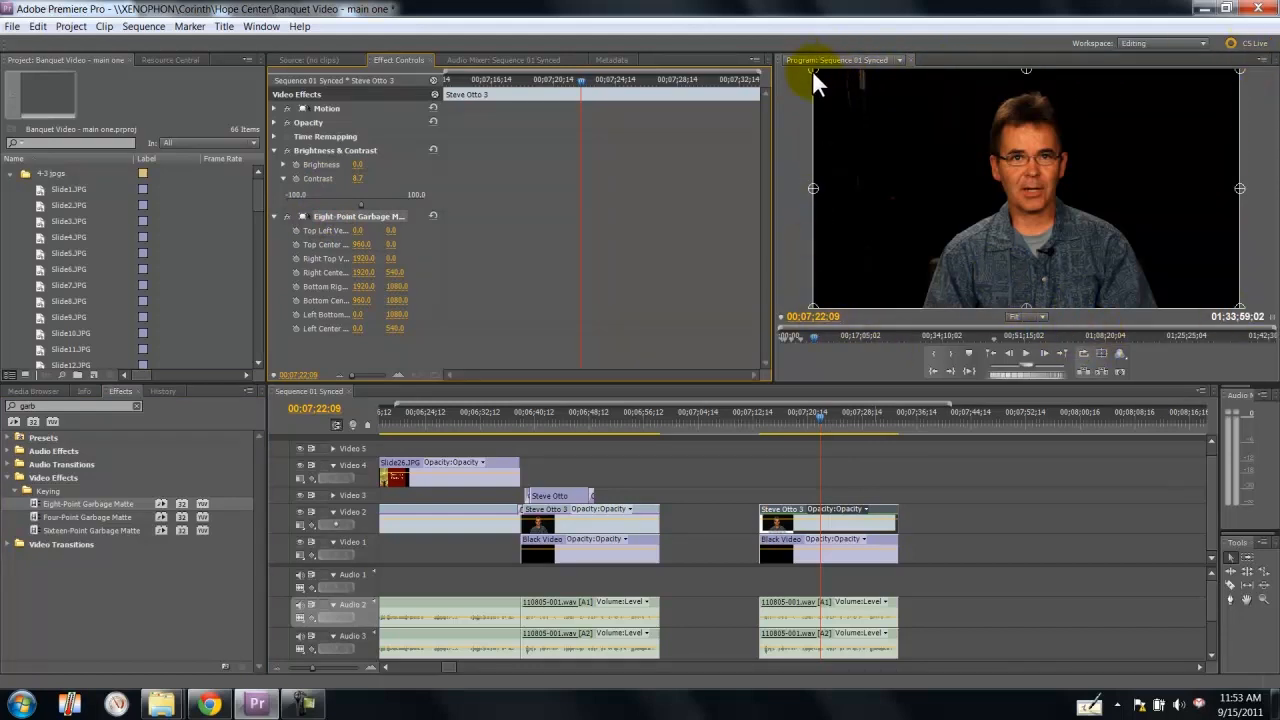
Pull the matte's top and left points inward along the speaker's head and shoulder to cut away the left background.
drag(812, 70, 920, 104)
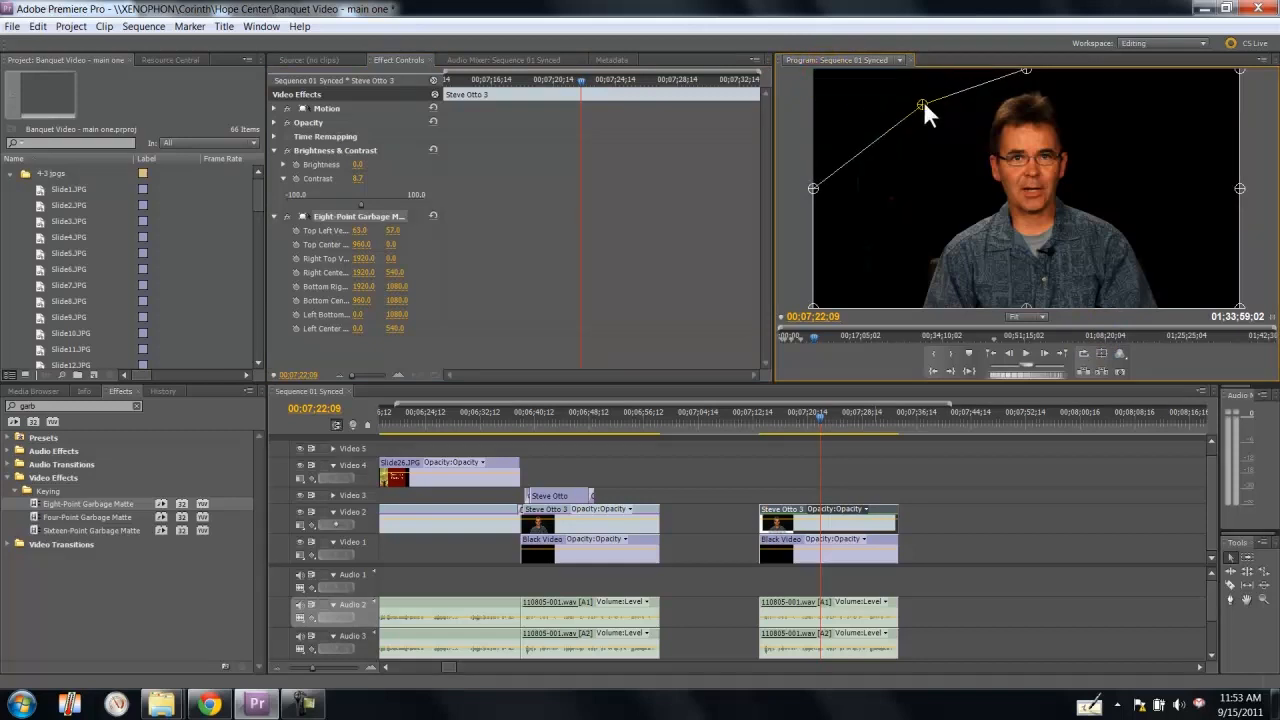
drag(922, 104, 844, 204)
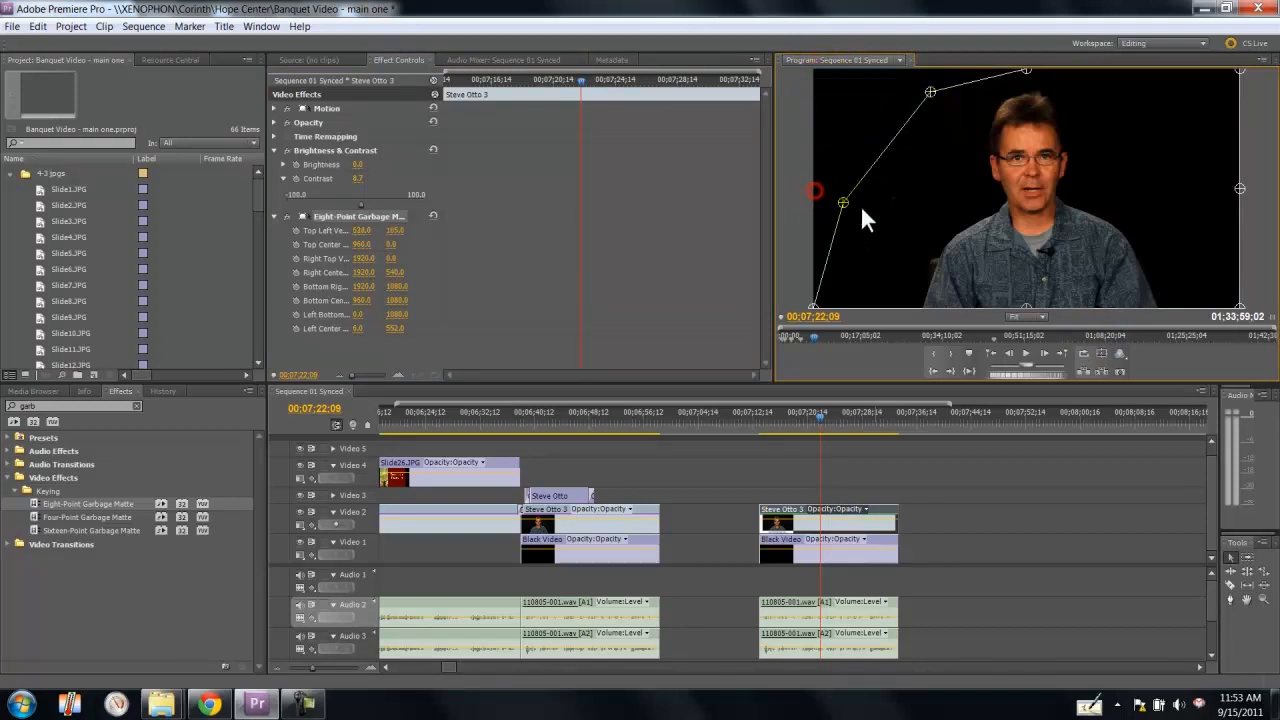
drag(844, 204, 870, 298)
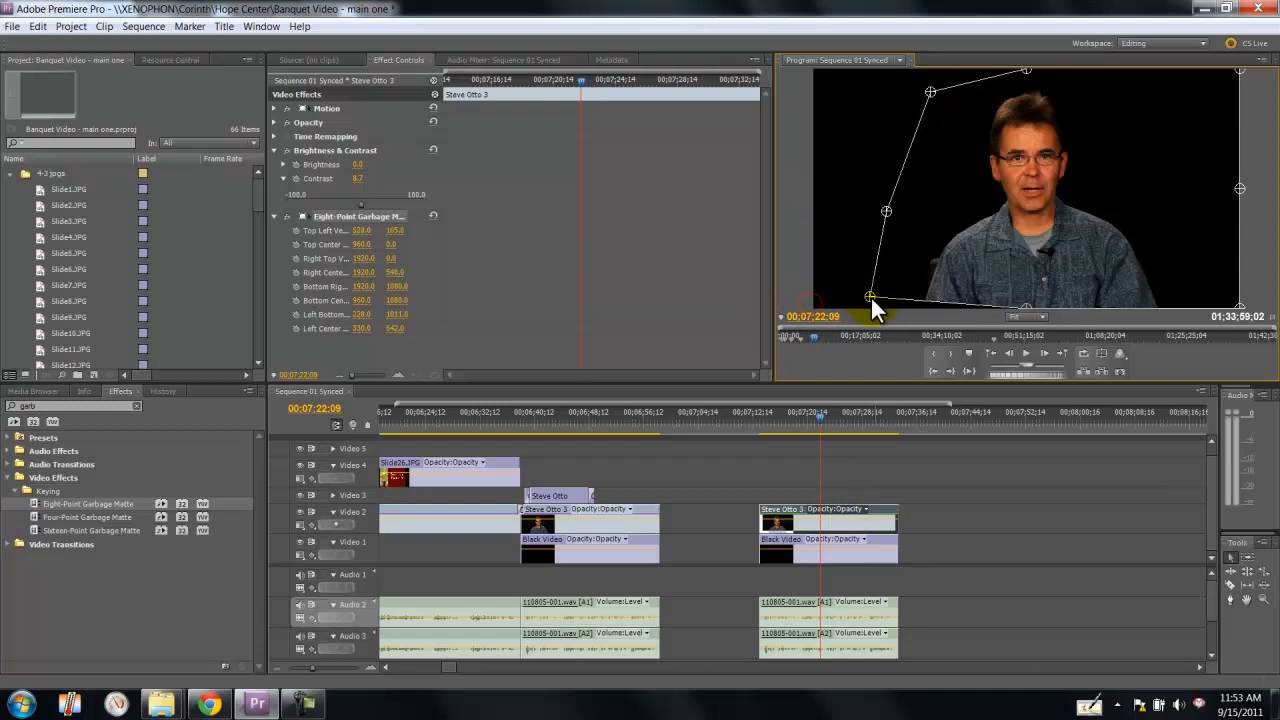
drag(872, 298, 884, 212)
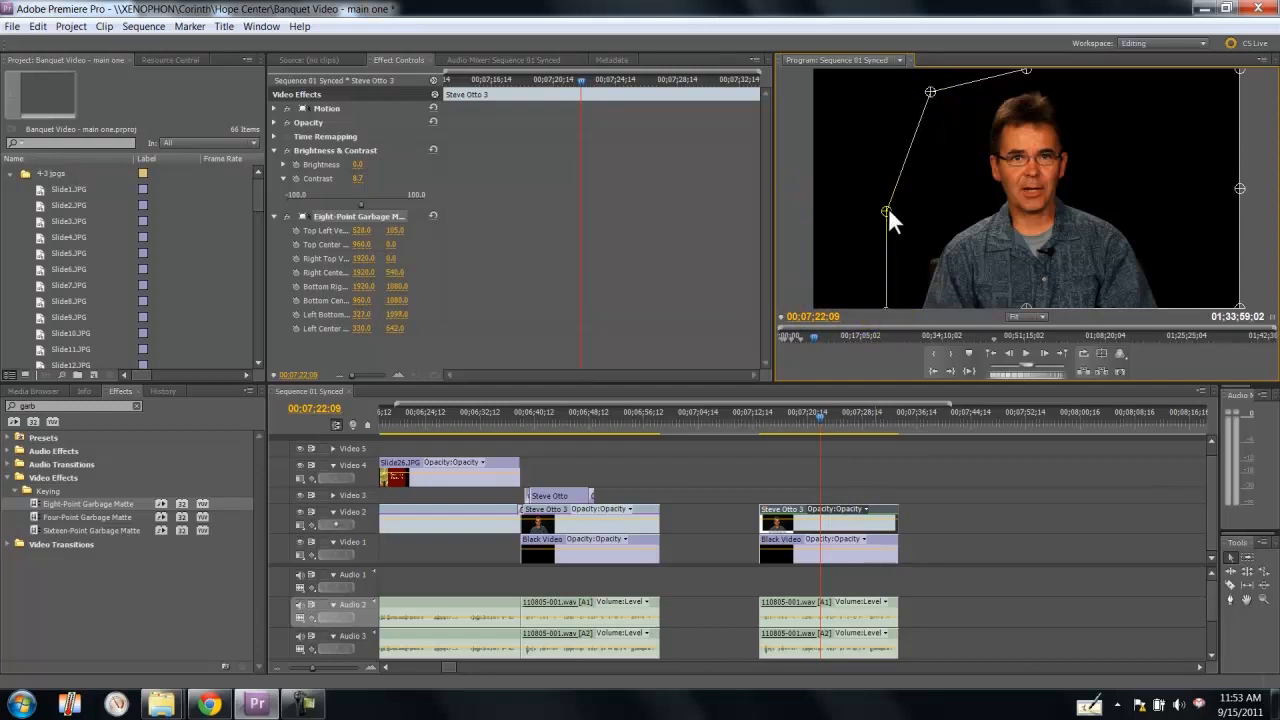
drag(884, 212, 898, 210)
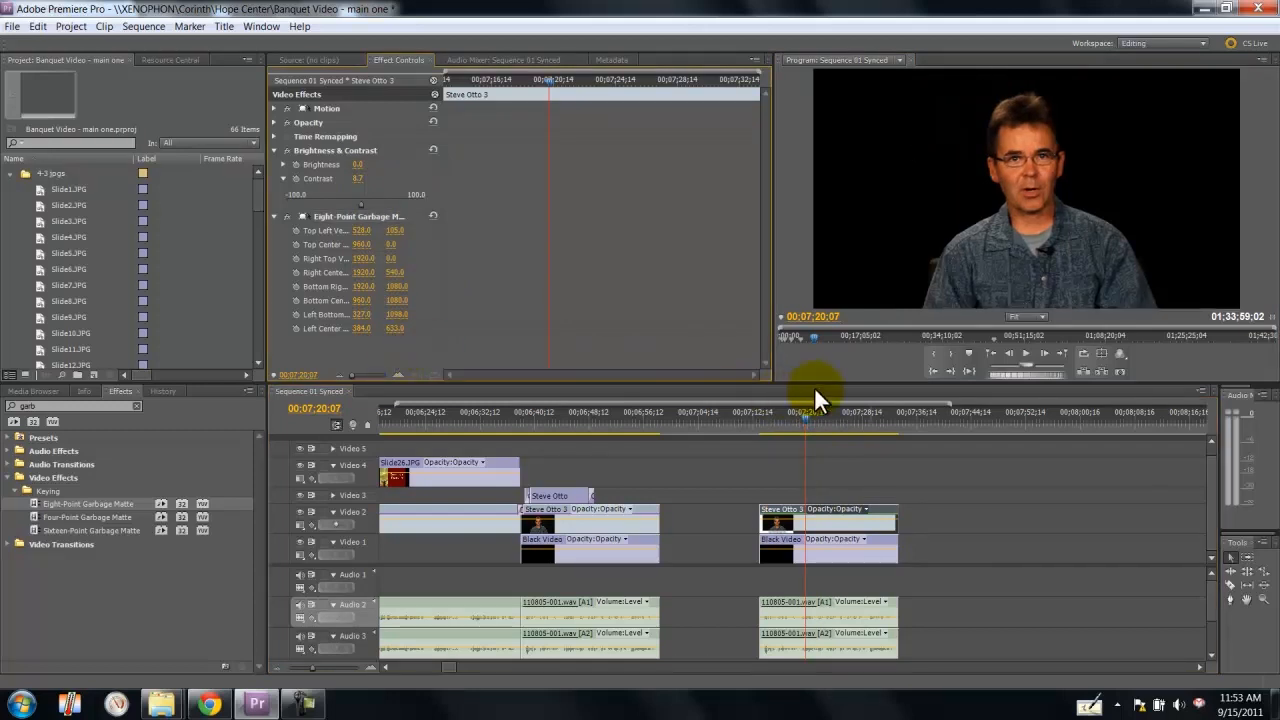
mouse_move(750, 444)
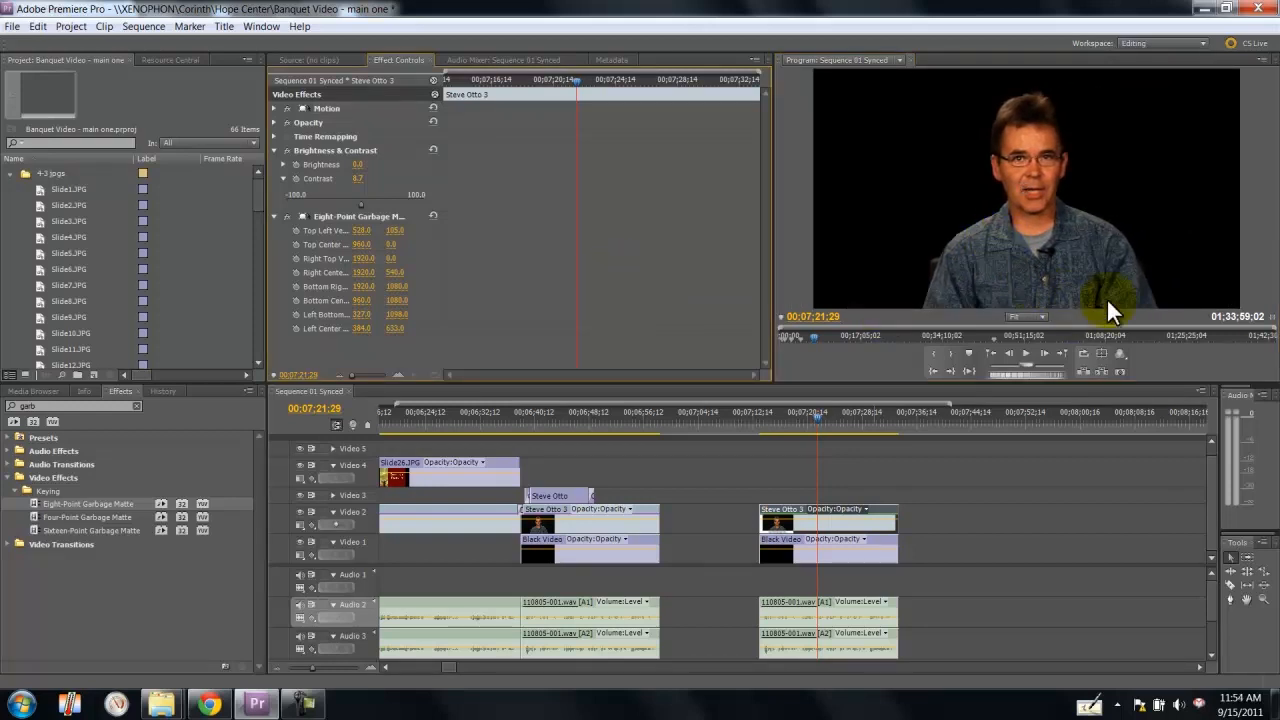
mouse_move(890, 252)
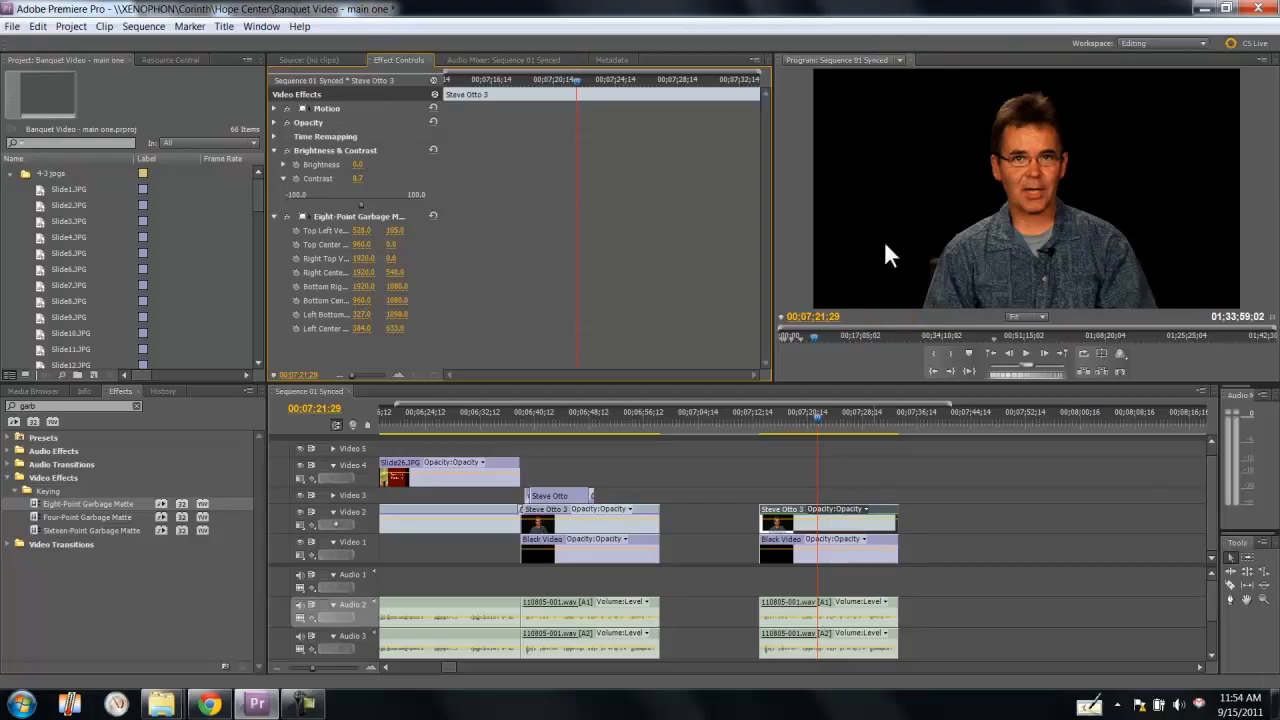